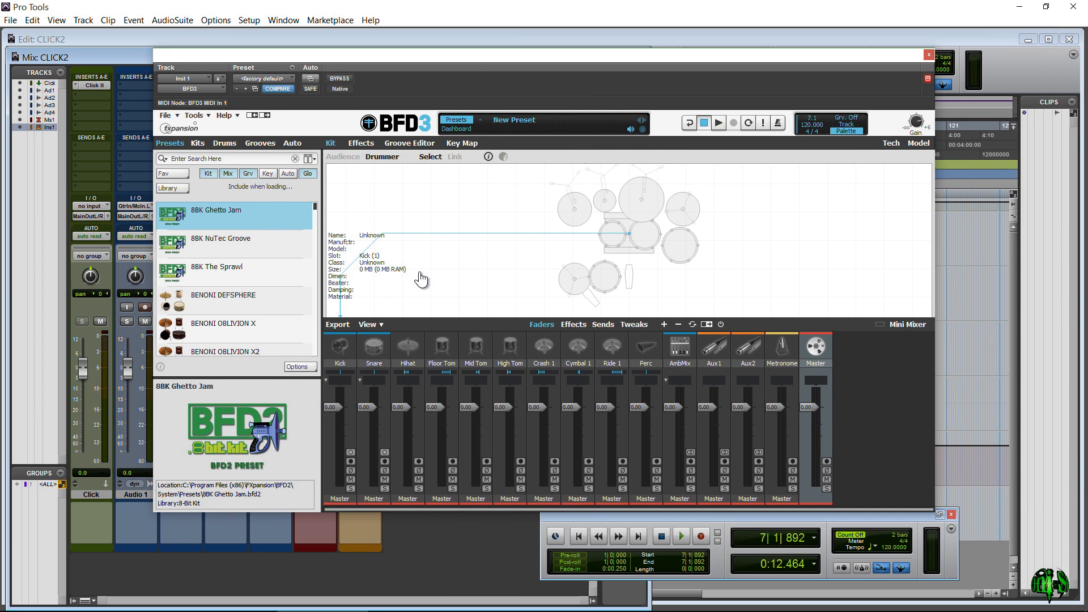
# Step: Load the BENONI OBLIVION X kit preset and confirm replacing the existing work
pyautogui.doubleClick(223, 323)
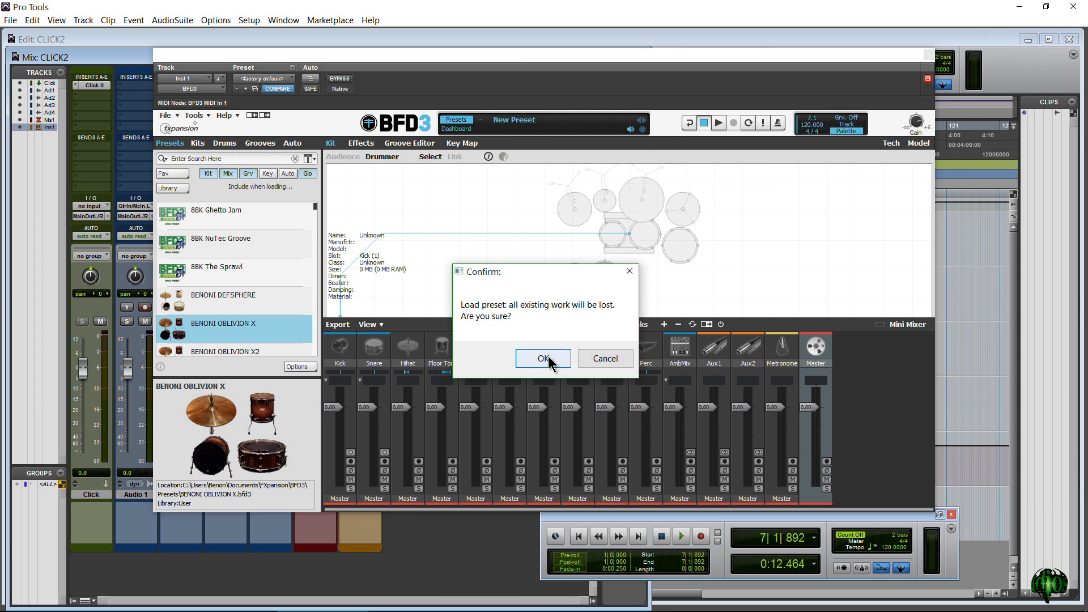
pyautogui.click(543, 359)
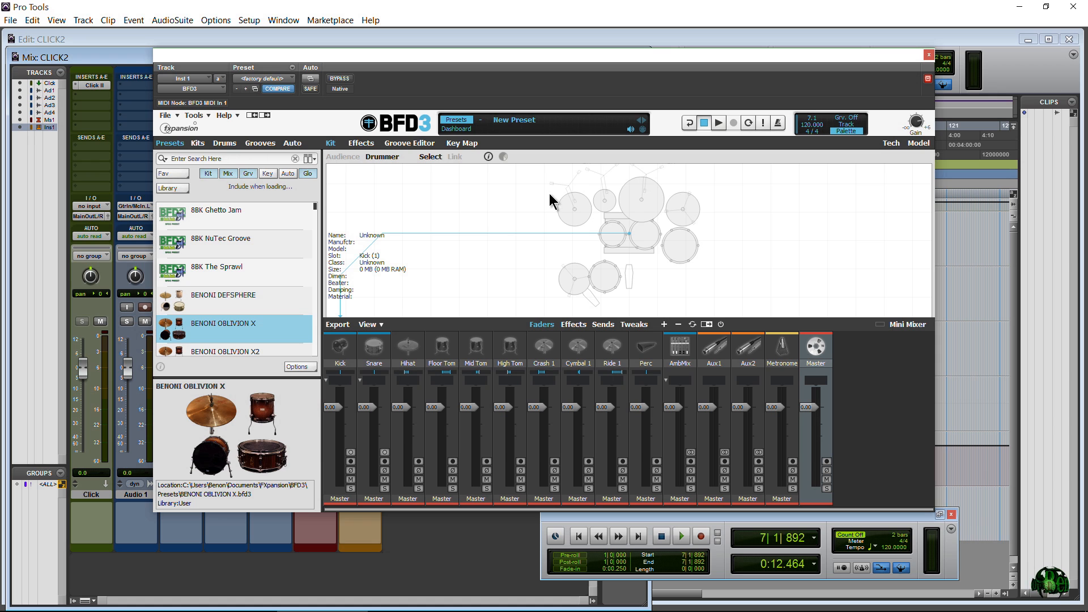
pyautogui.moveTo(556, 473)
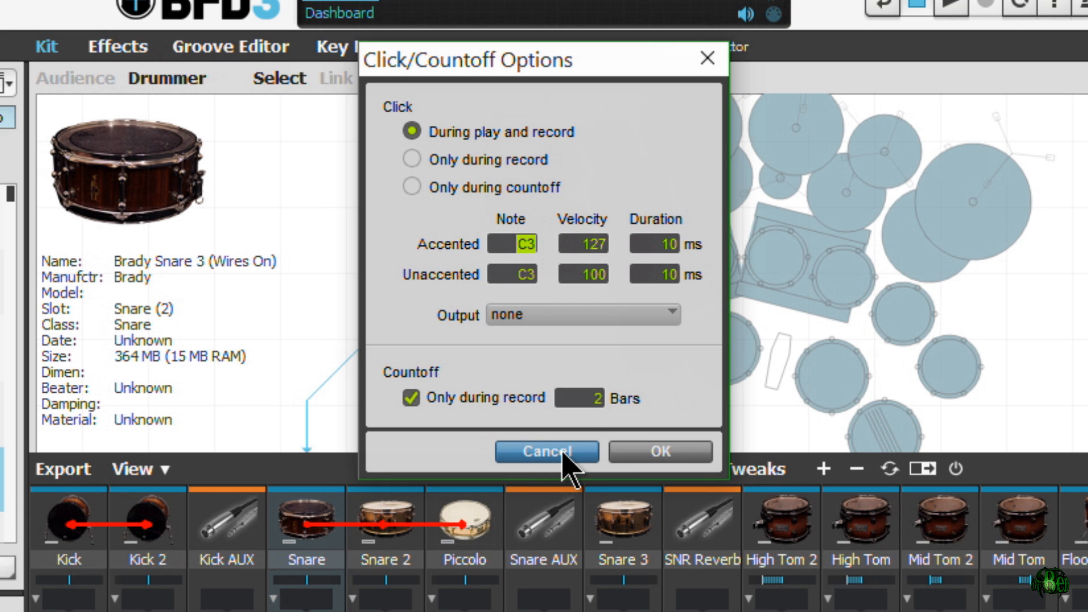
pyautogui.click(547, 452)
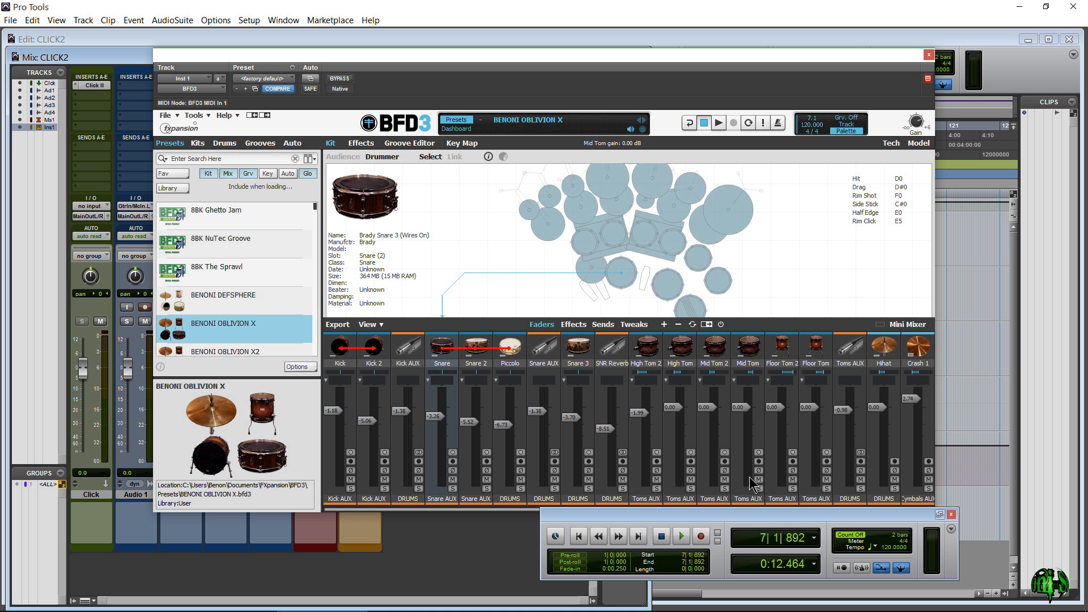